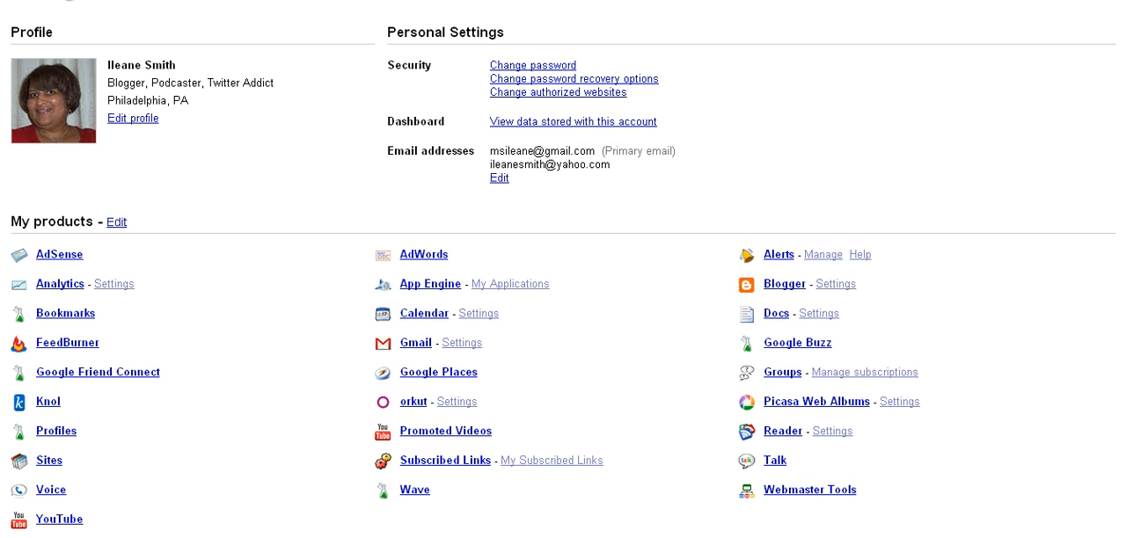
mouse_move(265, 208)
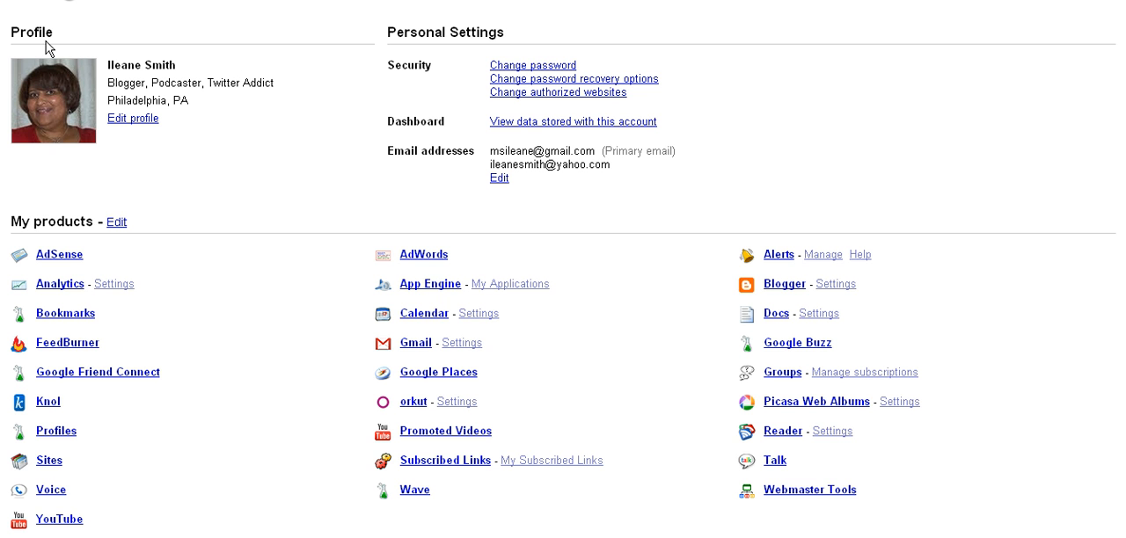
mouse_move(291, 128)
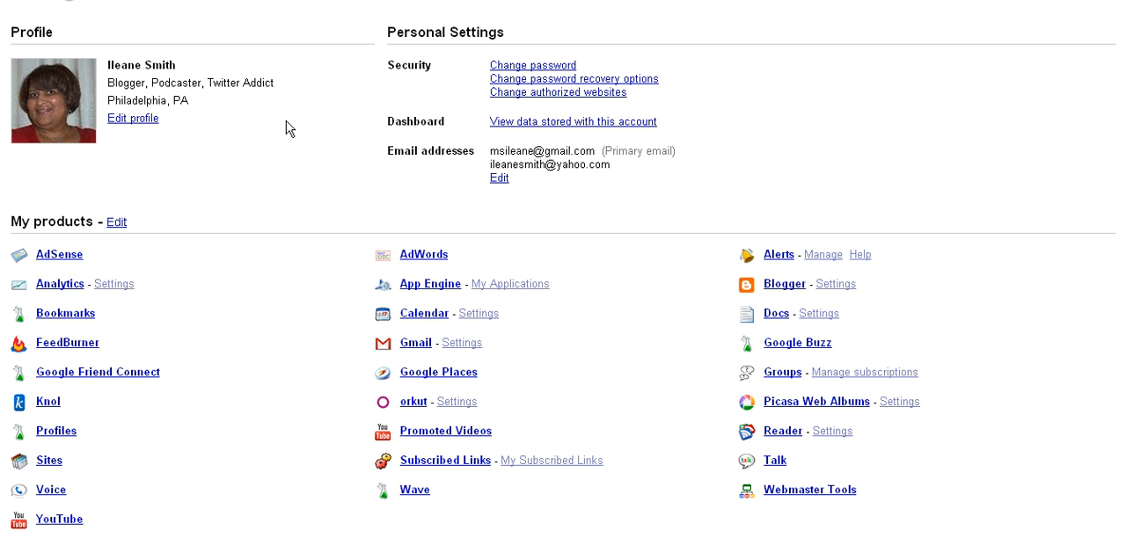
mouse_move(383, 123)
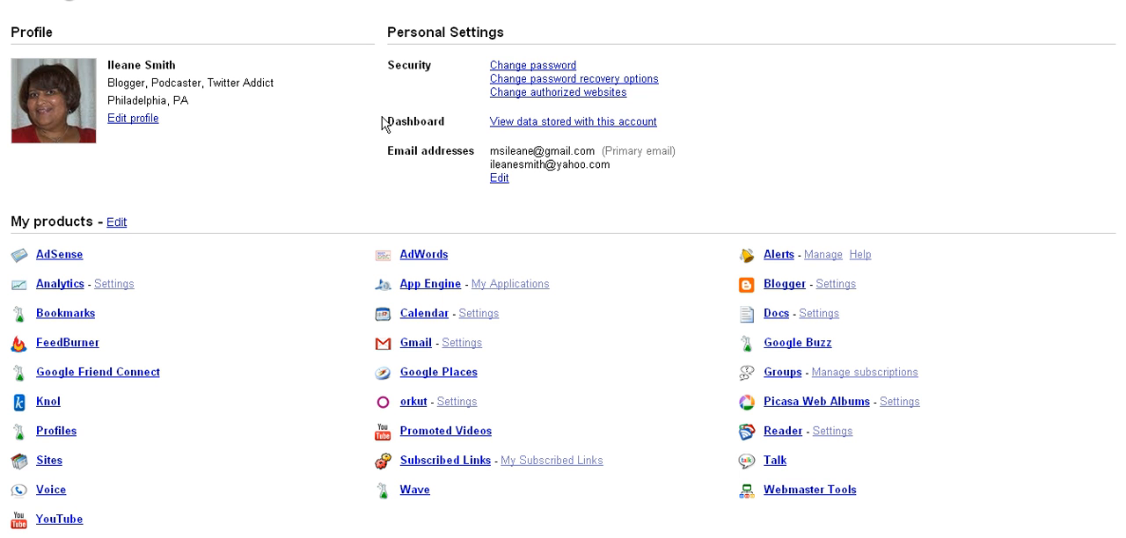
mouse_move(533, 151)
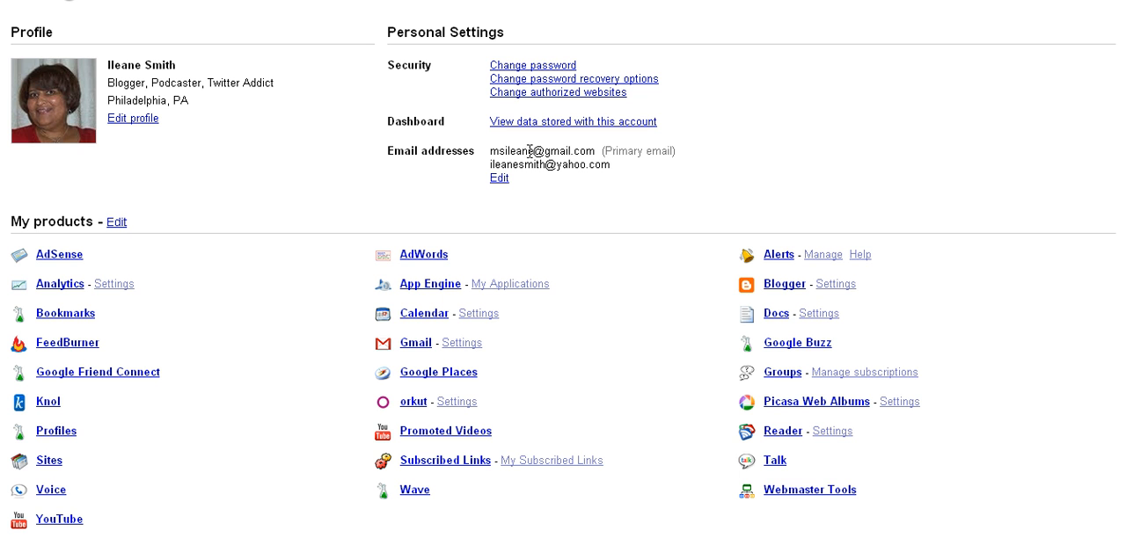
mouse_move(416, 186)
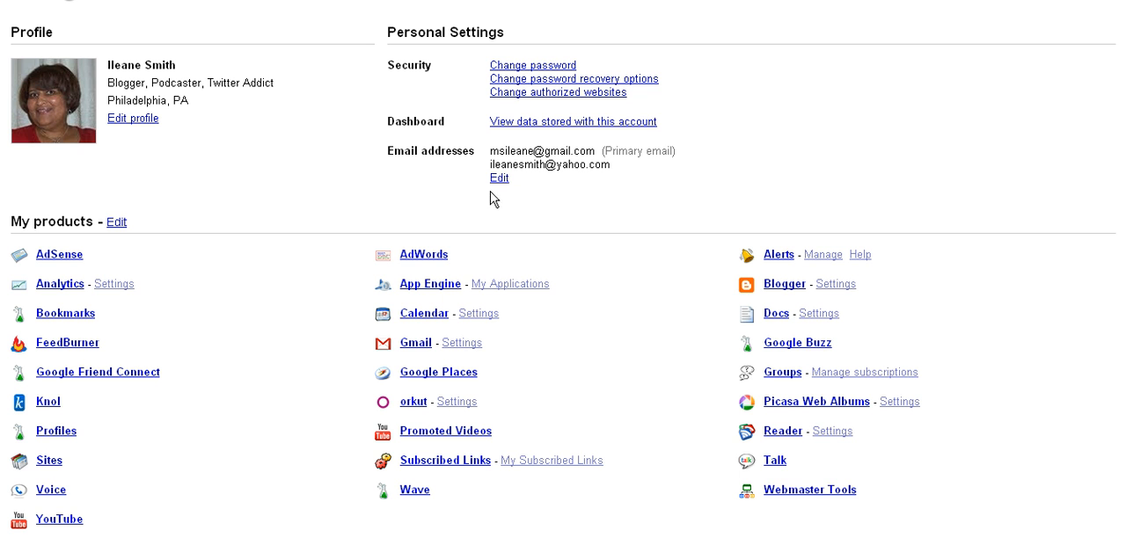
mouse_move(620, 174)
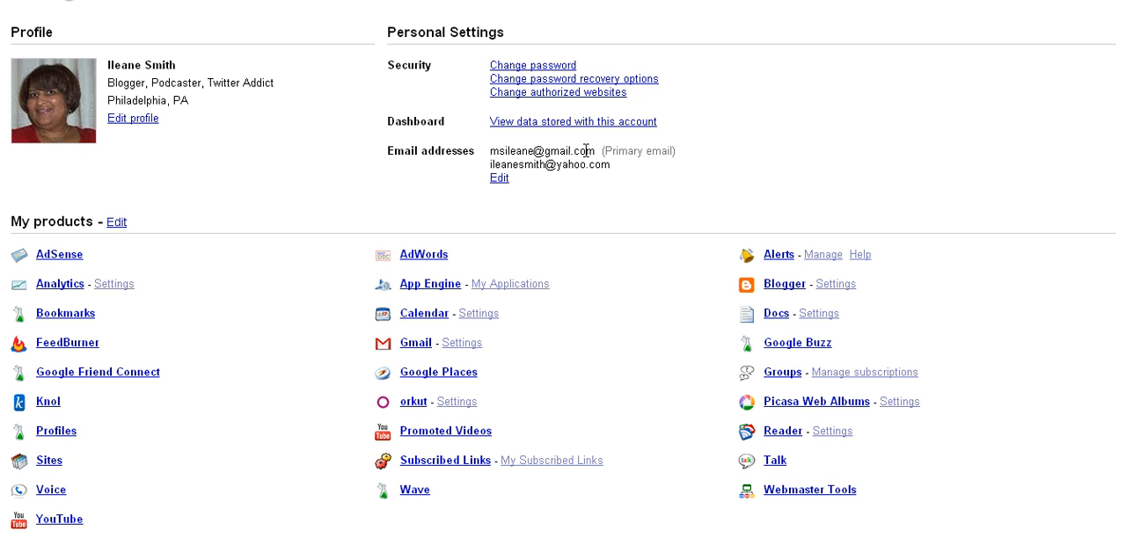
mouse_move(343, 258)
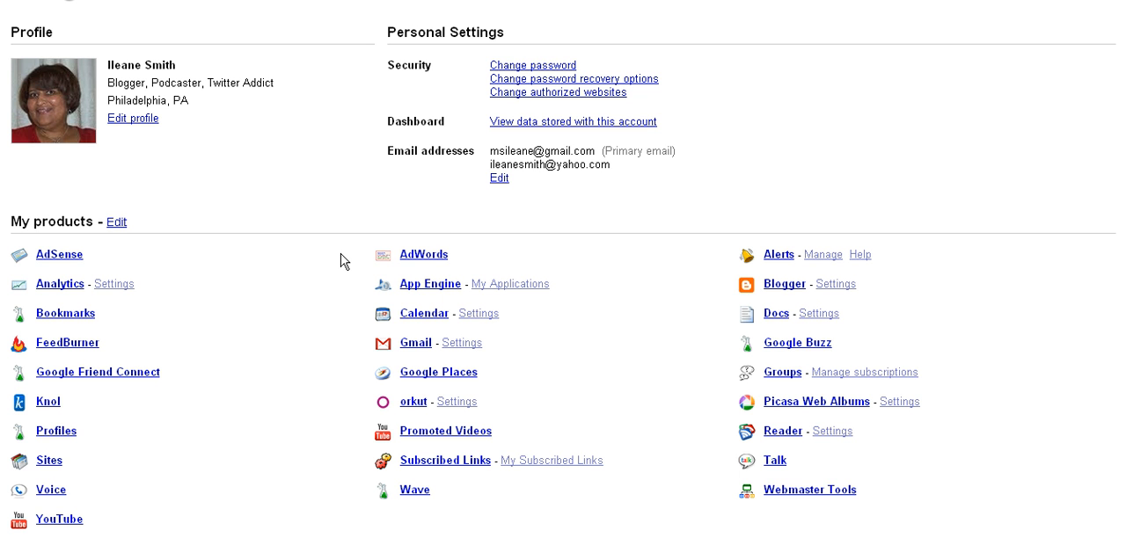
mouse_move(73, 347)
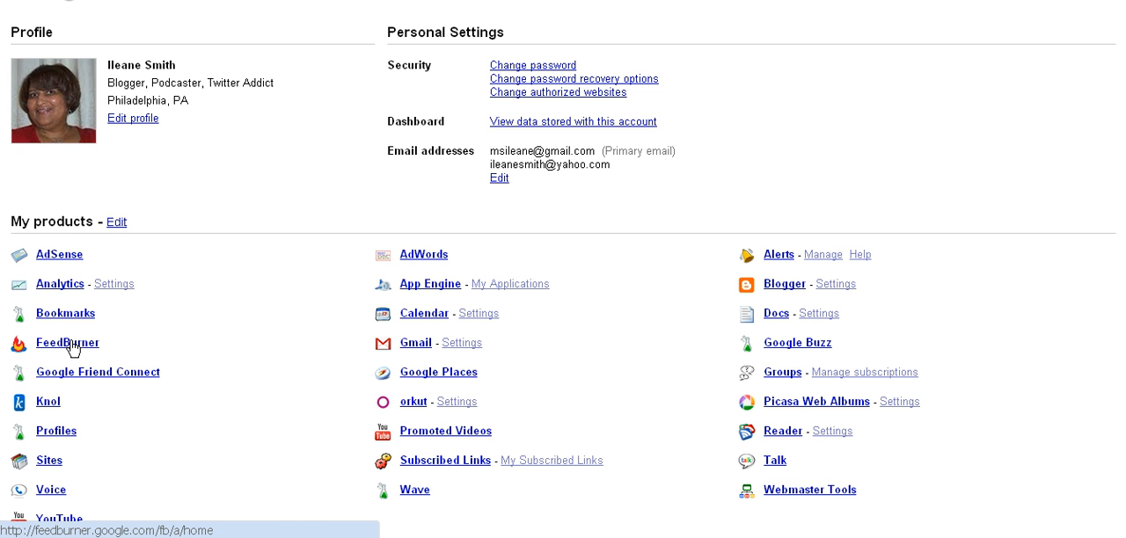
mouse_move(801, 504)
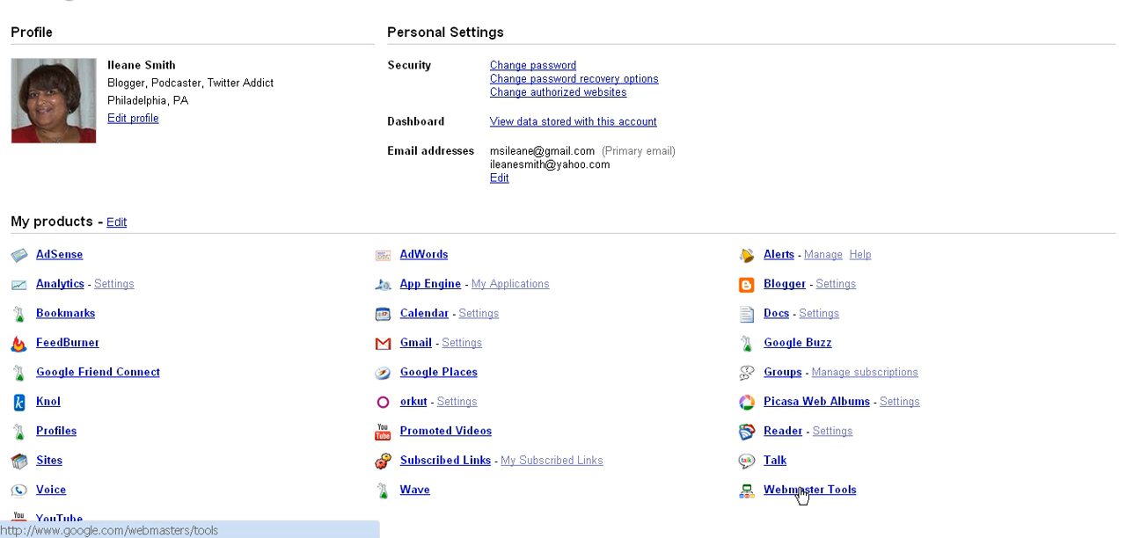
mouse_move(791, 283)
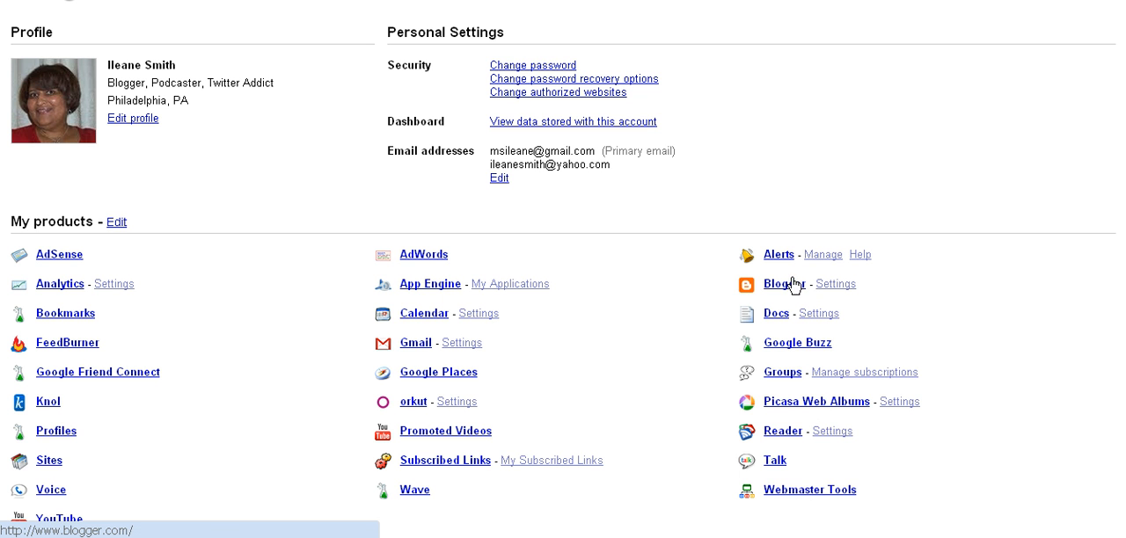
mouse_move(458, 307)
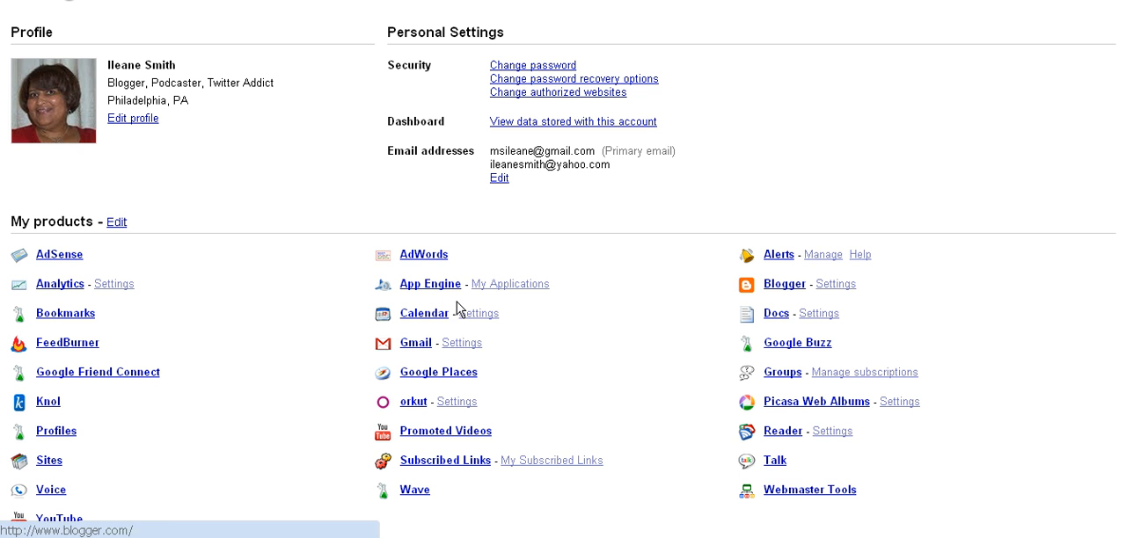
mouse_move(113, 251)
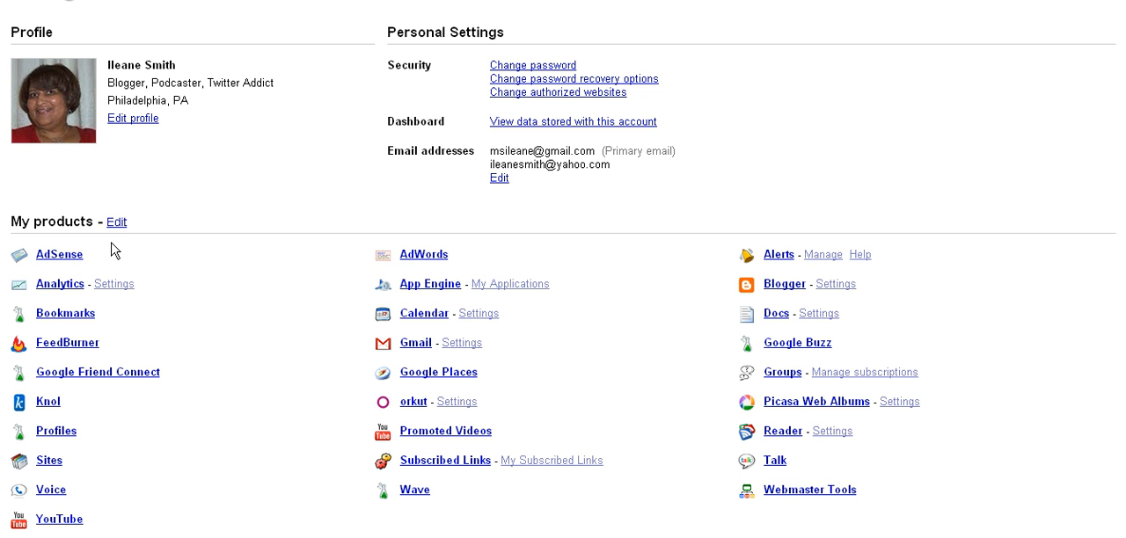
mouse_move(164, 448)
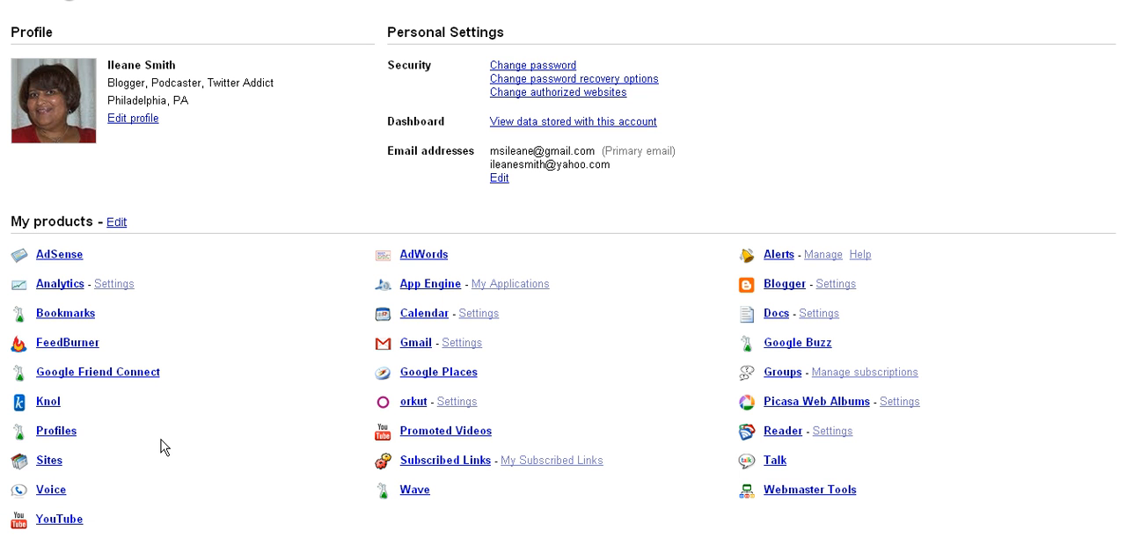
mouse_move(615, 521)
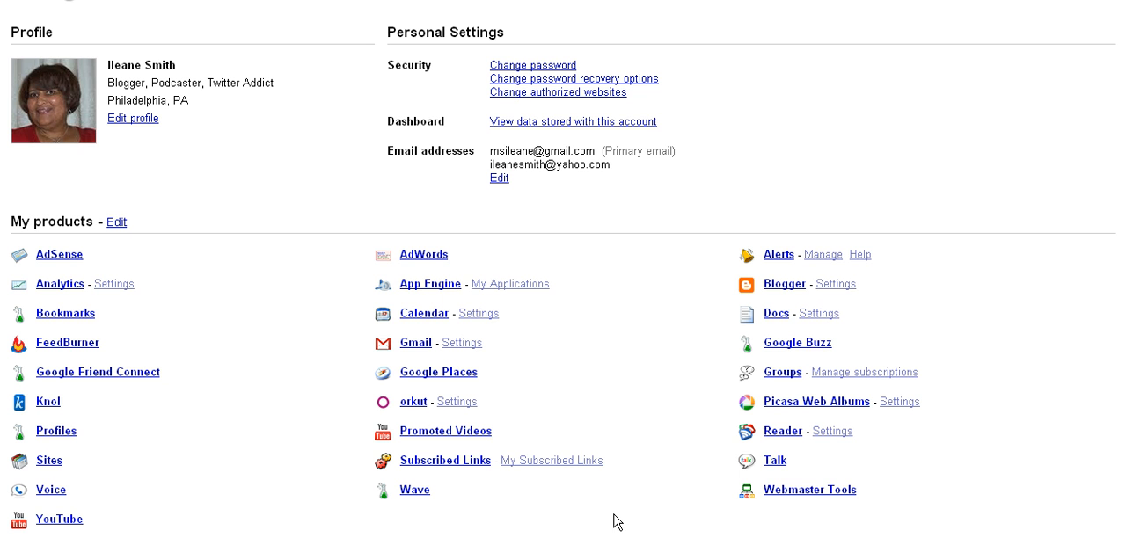
mouse_move(632, 333)
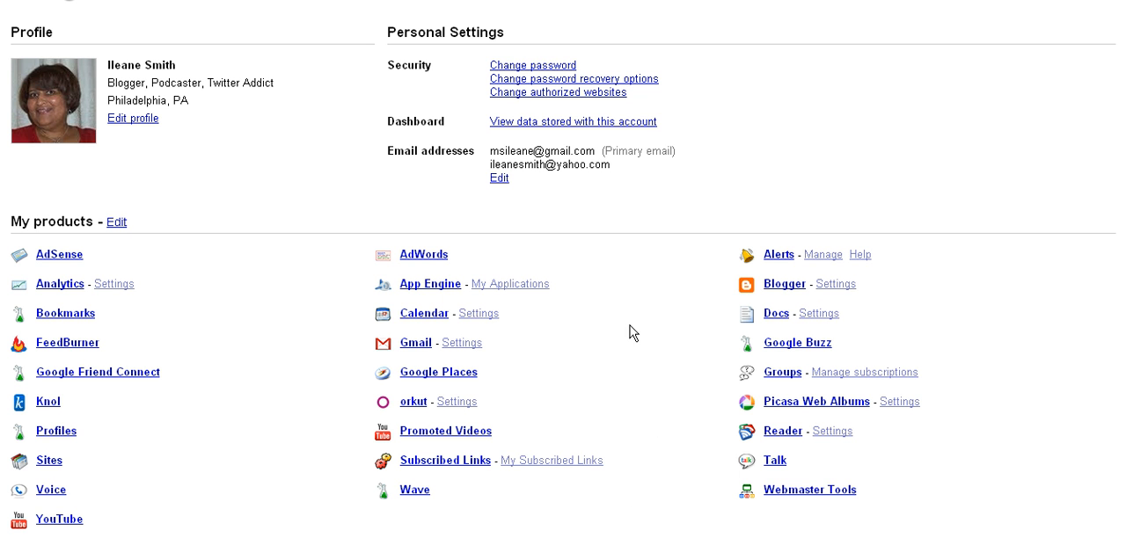
mouse_move(60, 255)
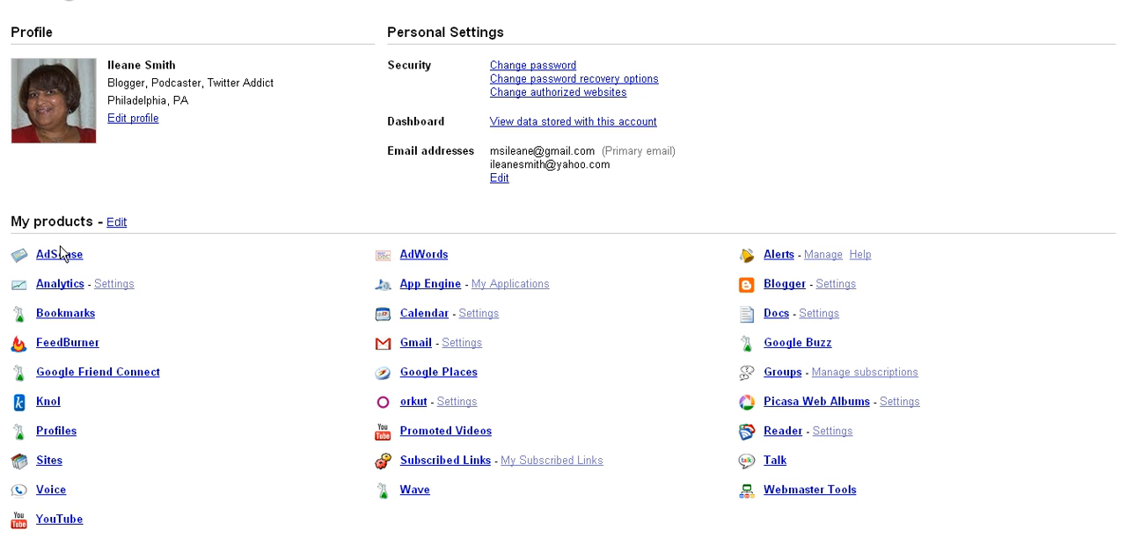
mouse_move(60, 283)
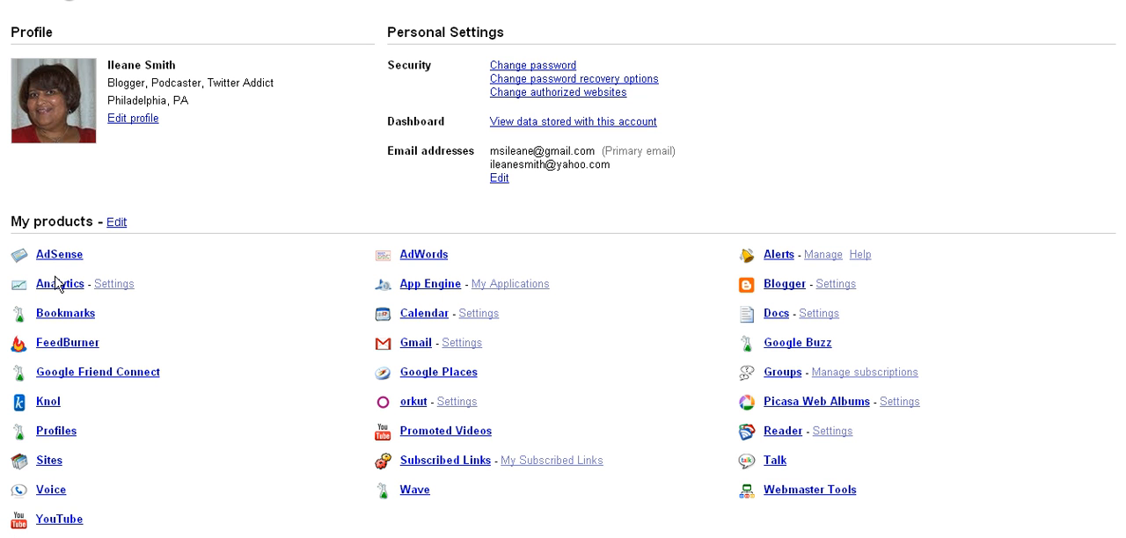
mouse_move(60, 285)
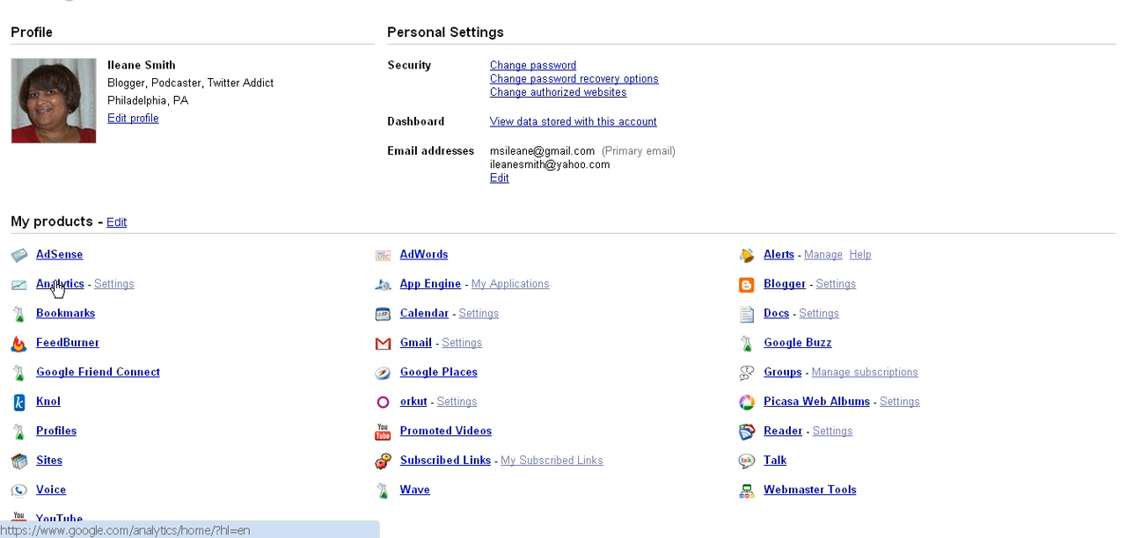
mouse_move(55, 342)
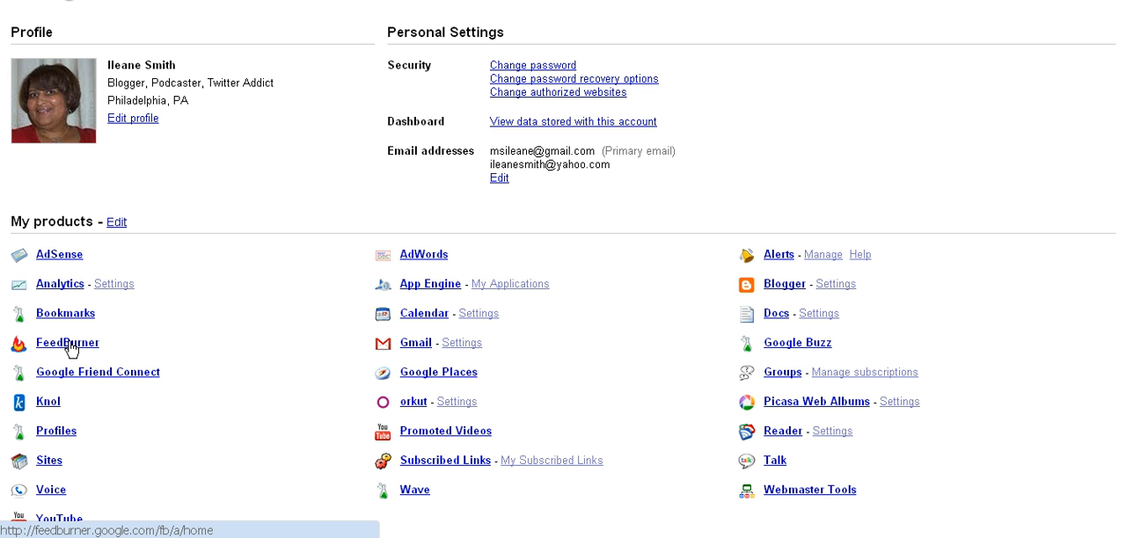
Step: Open FeedBurner from My products in Google Accounts to reach the My Feeds dashboard
click(67, 343)
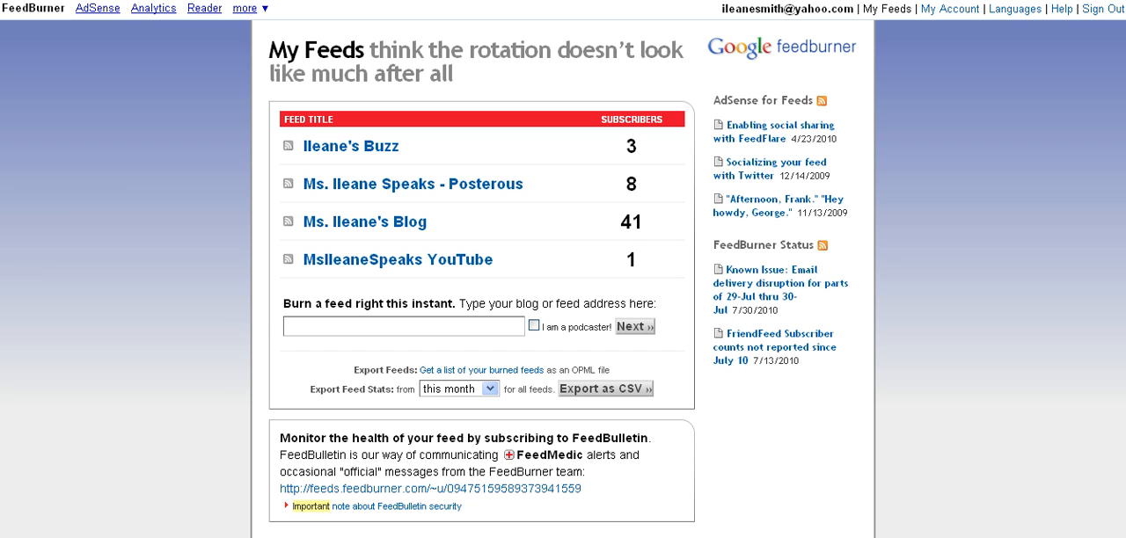
mouse_move(294, 533)
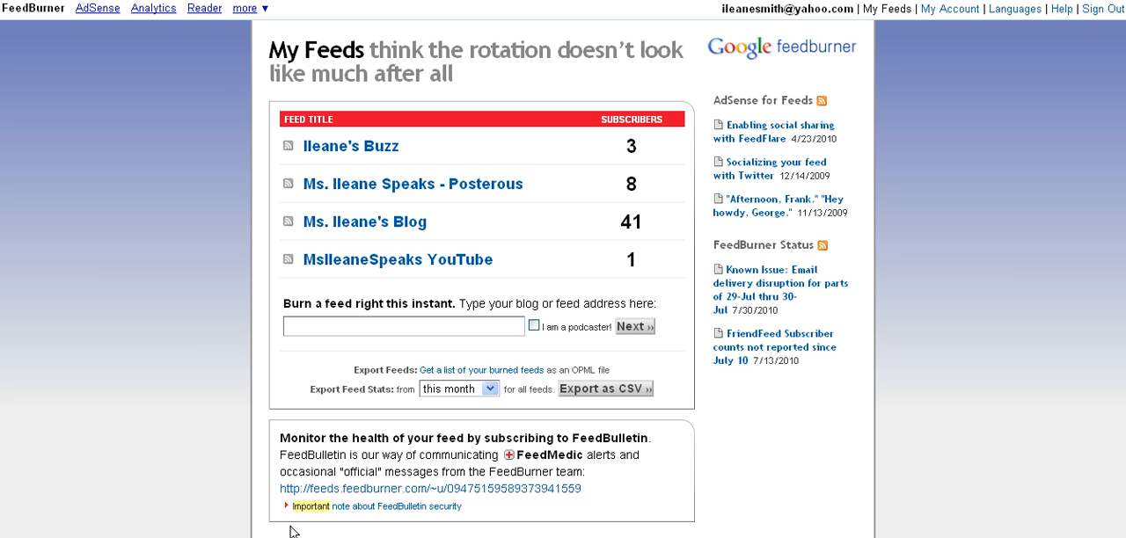
text(http://basicpodcastingtips.blogspot.com/feed)
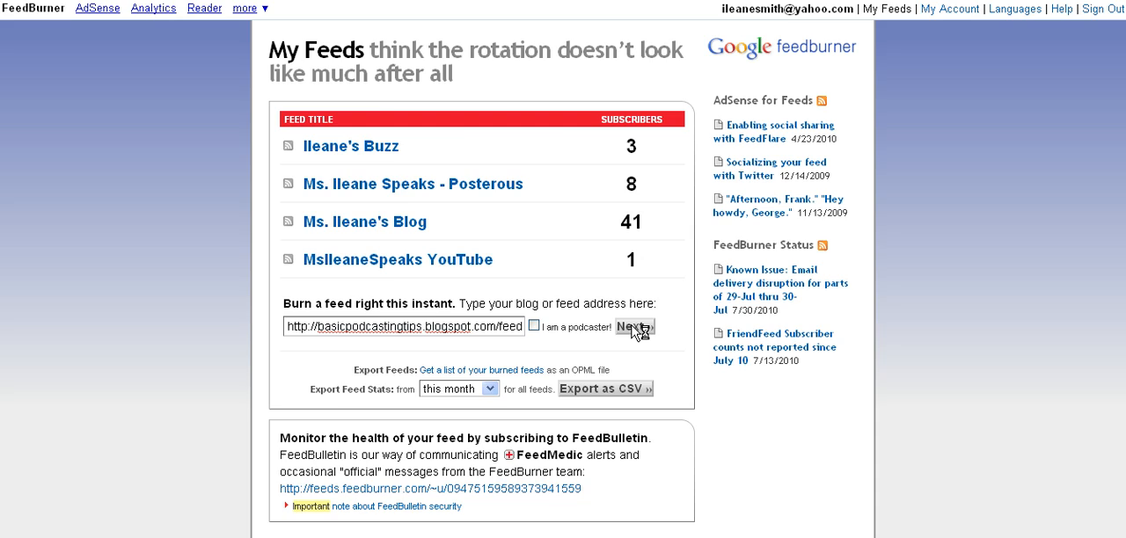
Step: Submit the feed and accept title Basic Podcasting Tips with address BasicPodcastingTips
click(635, 327)
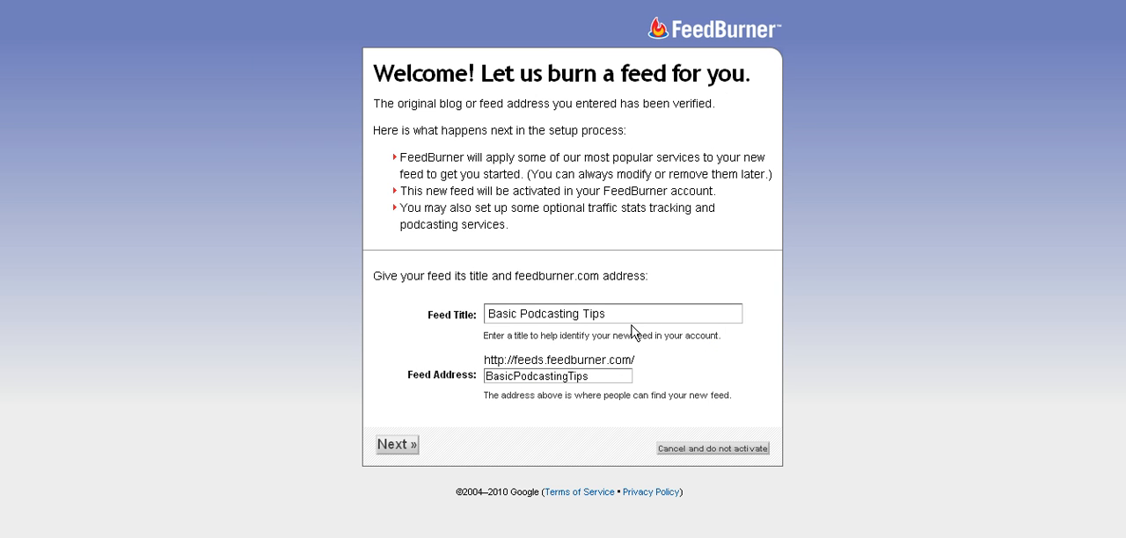
click(594, 376)
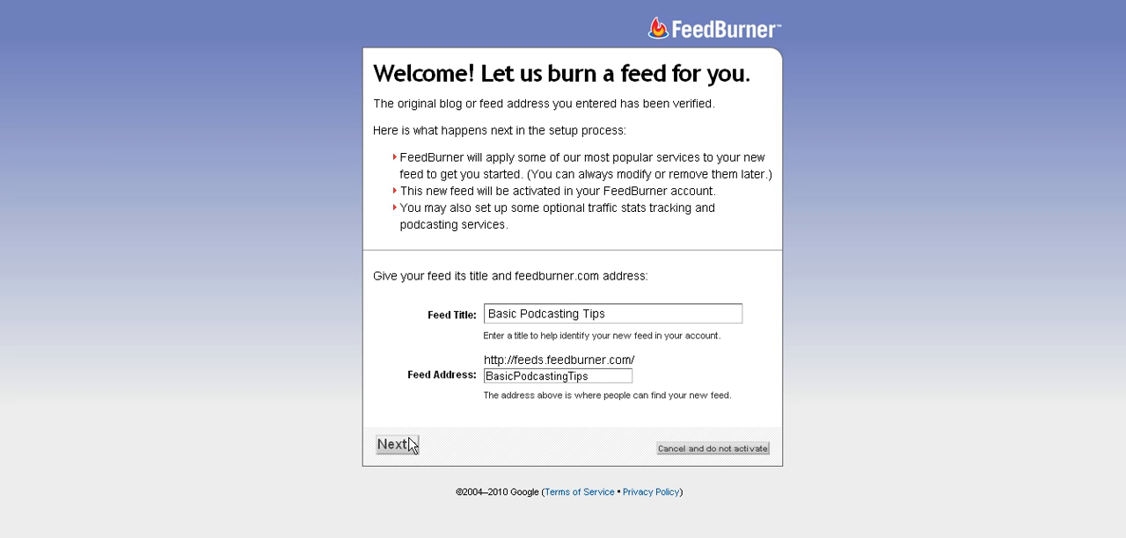
click(395, 444)
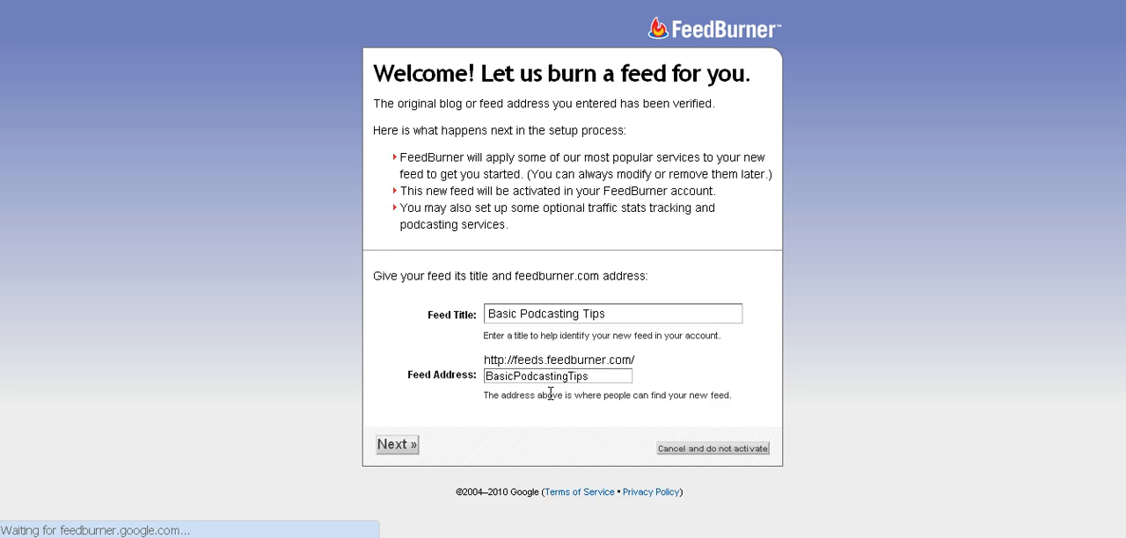
Step: Confirm the feed is live at feeds.feedburner.com/BasicPodcastingTips
click(396, 443)
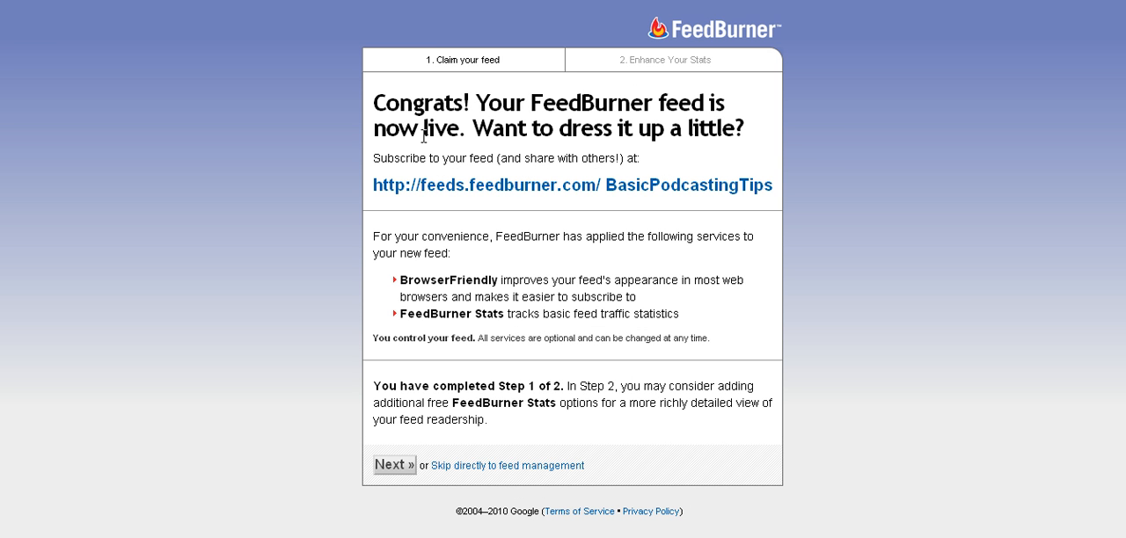
mouse_move(796, 190)
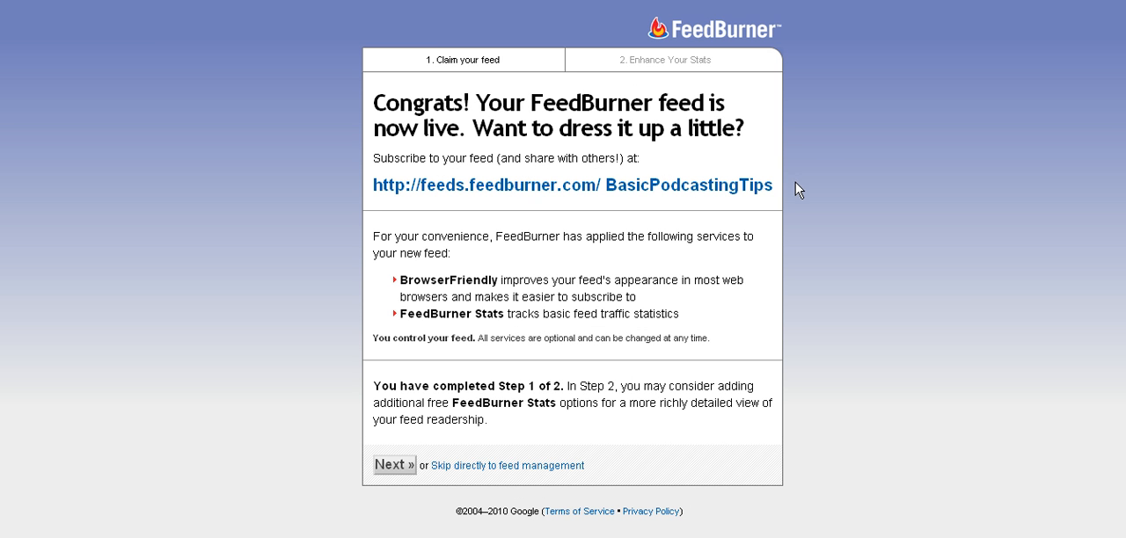
mouse_move(757, 198)
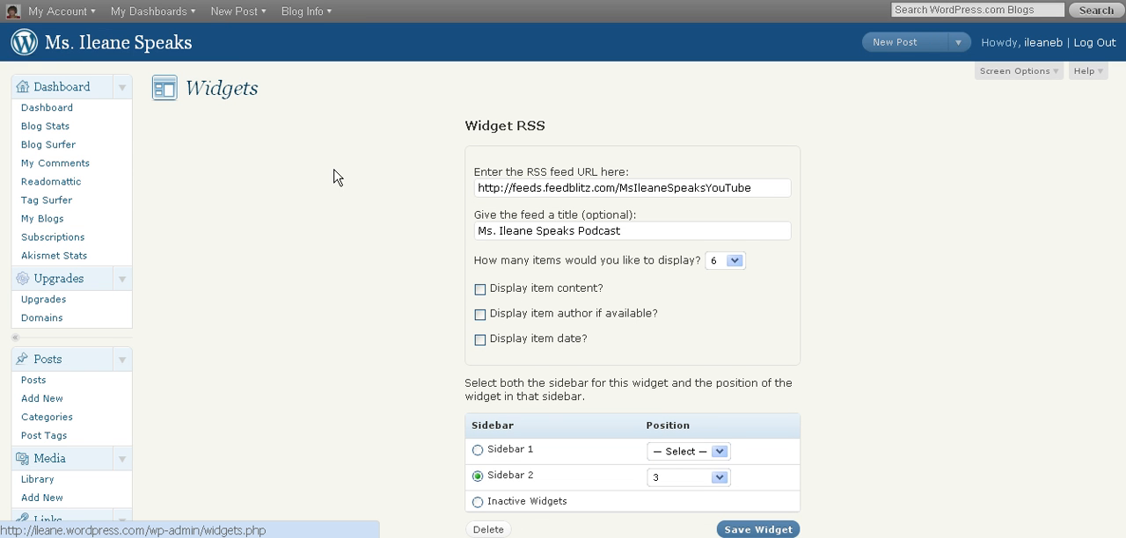
mouse_move(472, 129)
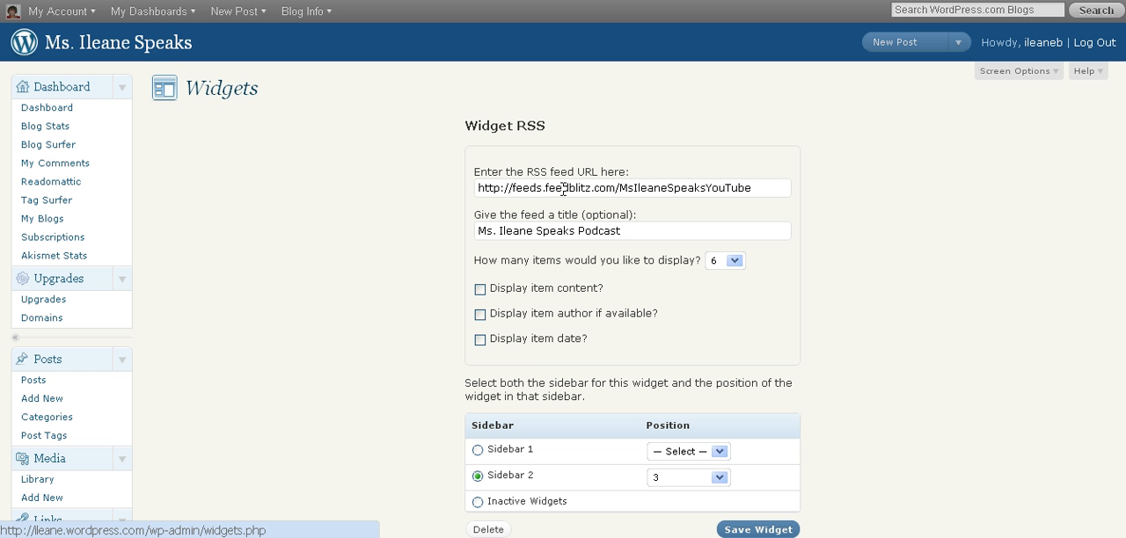
Step: Select the current feed address in the RSS widget's feed URL field
click(632, 188)
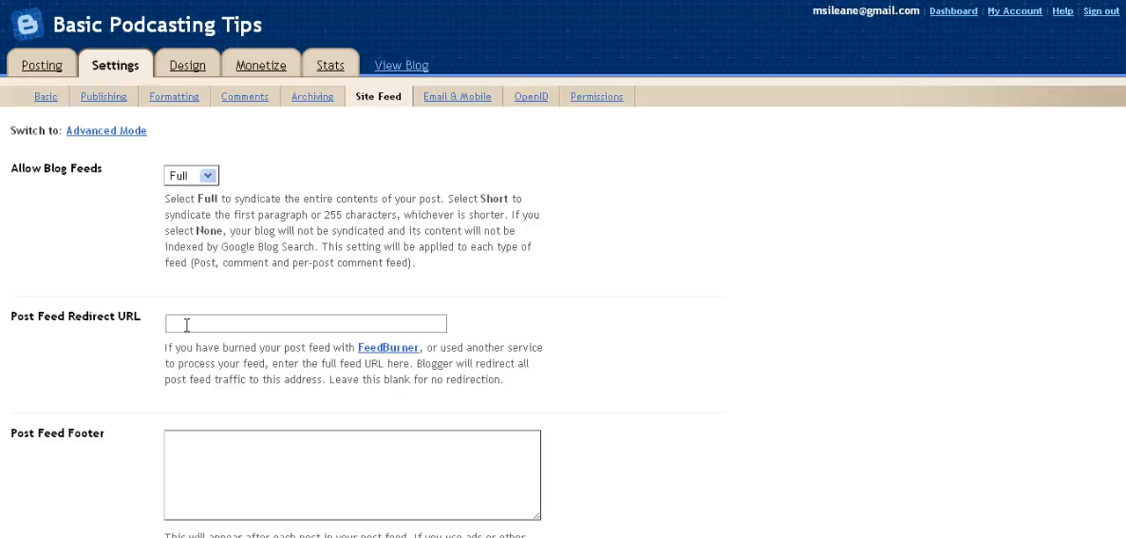
mouse_move(237, 351)
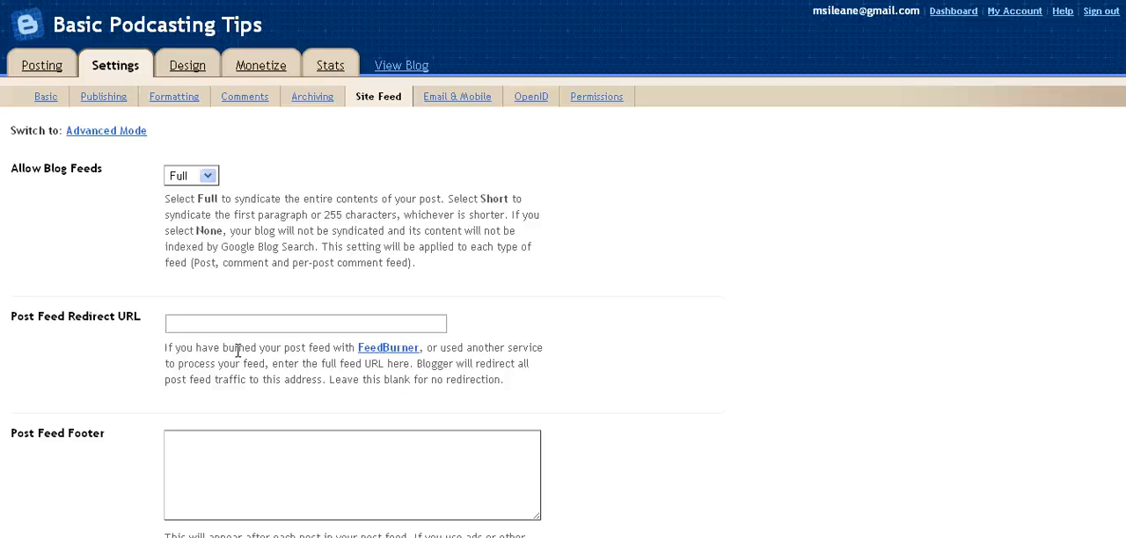